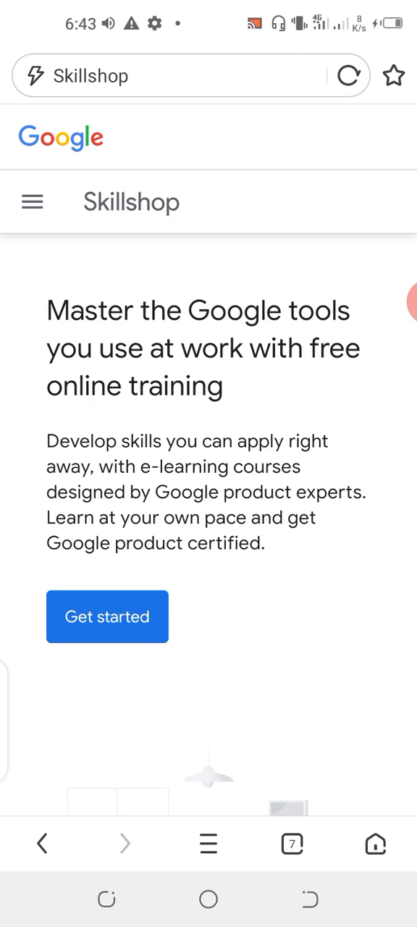
Step: Scroll down the Skillshop home page to the Explore Skillshop section and its Google Ads card
{"action": "scroll", "scroll_direction": "down", "scroll_amount": 3}
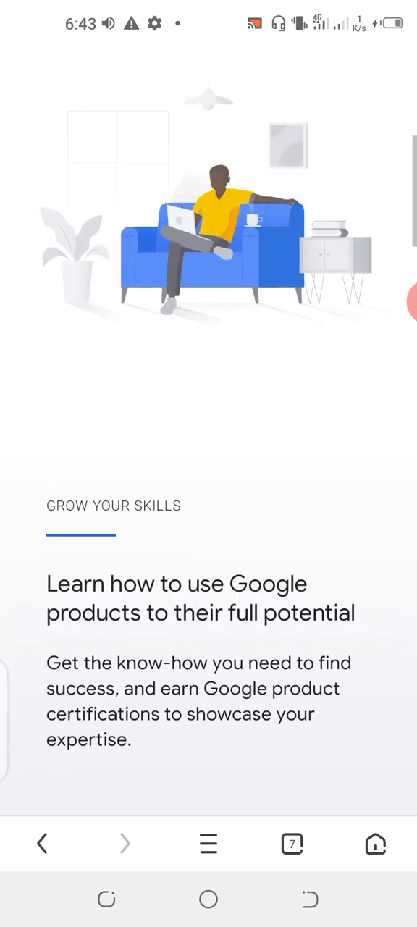
{"action": "scroll", "scroll_direction": "down", "scroll_amount": 3}
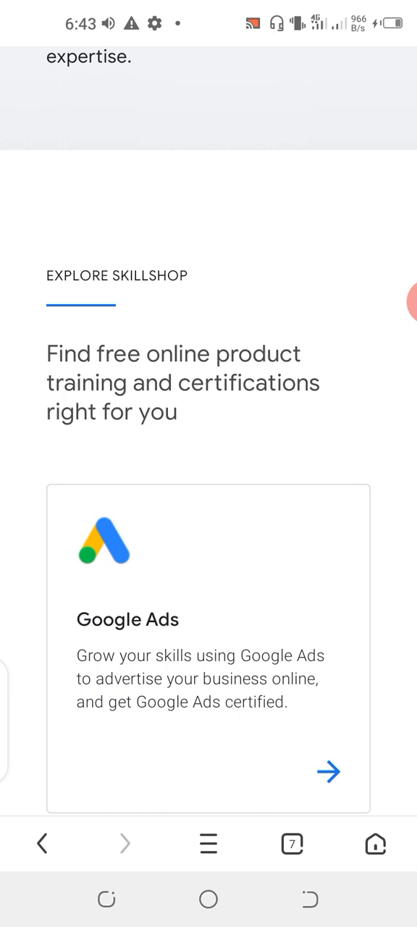
{"action": "scroll", "scroll_direction": "down", "scroll_amount": 3}
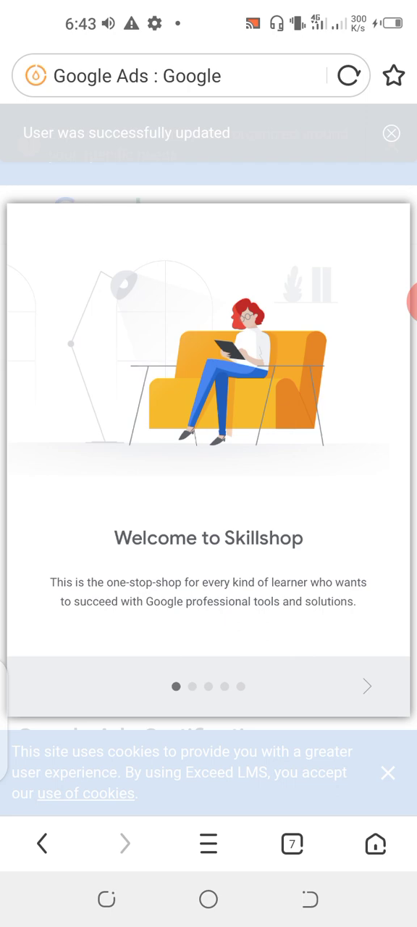
Step: Scroll through the Google Ads Search, Discovery, Display and Video learning paths
{"action": "scroll", "scroll_direction": "down", "scroll_amount": 3}
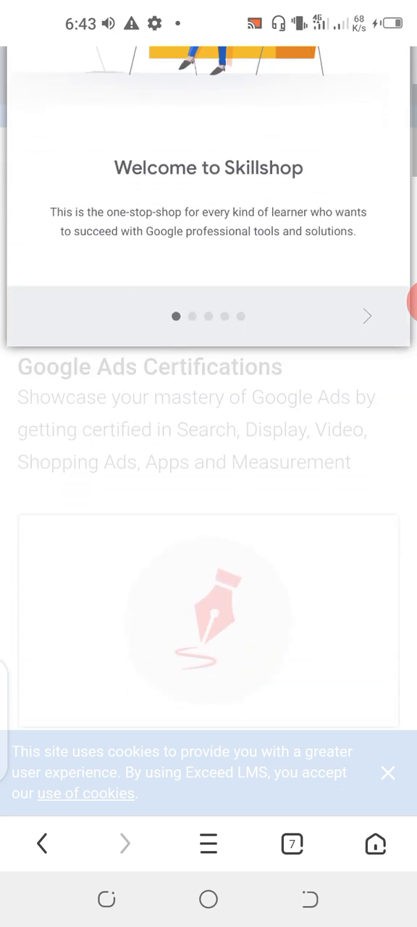
{"action": "scroll", "scroll_direction": "down", "scroll_amount": 3}
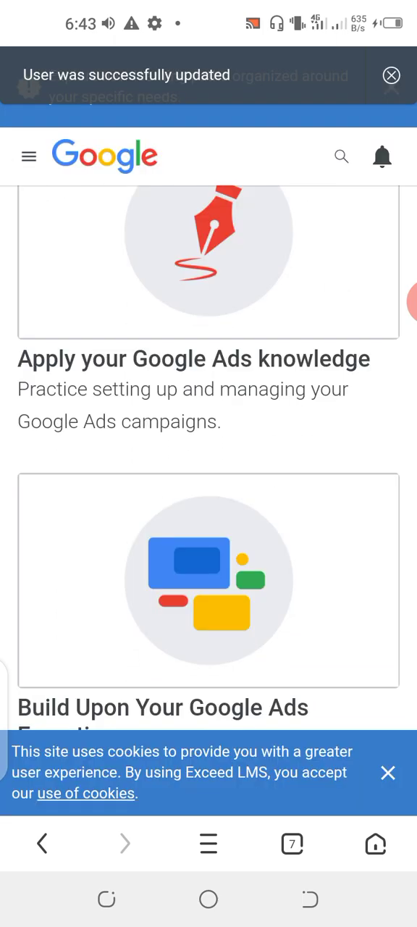
{"action": "scroll", "scroll_direction": "down", "scroll_amount": 3}
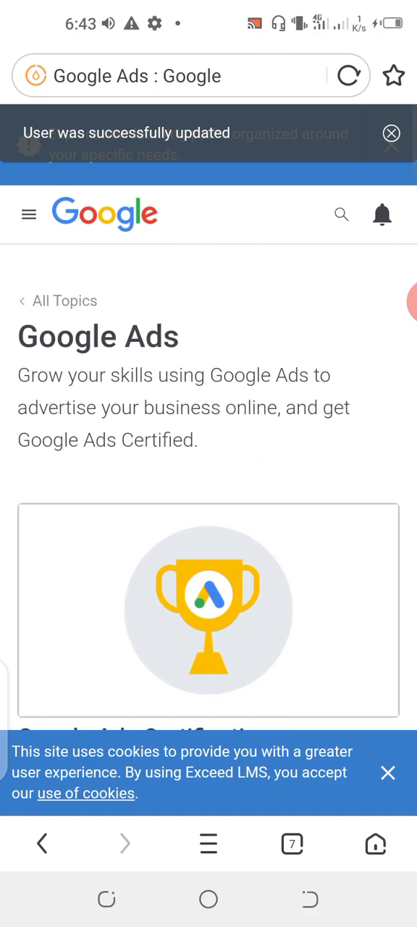
{"action": "scroll", "scroll_direction": "down", "scroll_amount": 3}
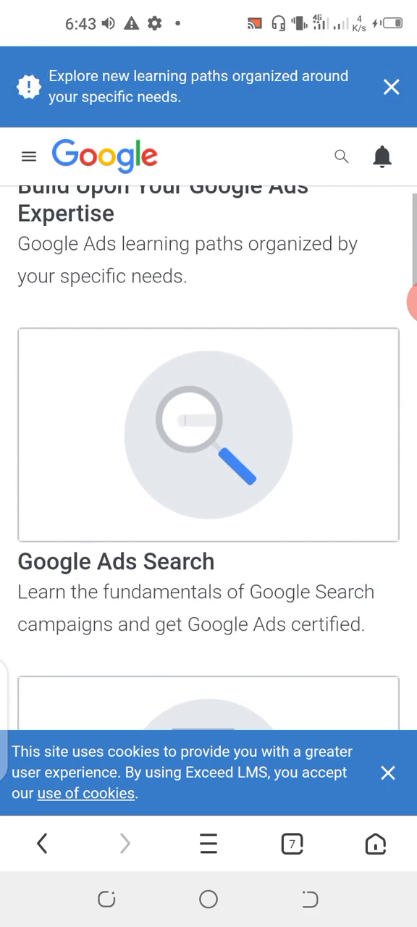
{"action": "scroll", "scroll_direction": "down", "scroll_amount": 3}
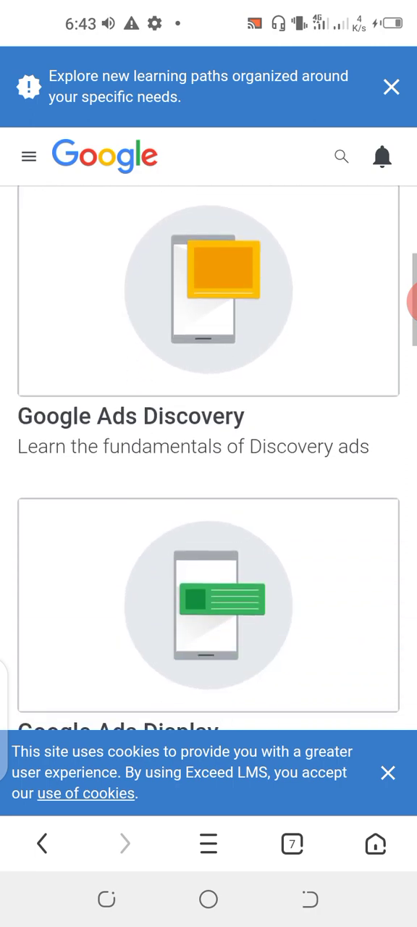
{"action": "scroll", "scroll_direction": "down", "scroll_amount": 3}
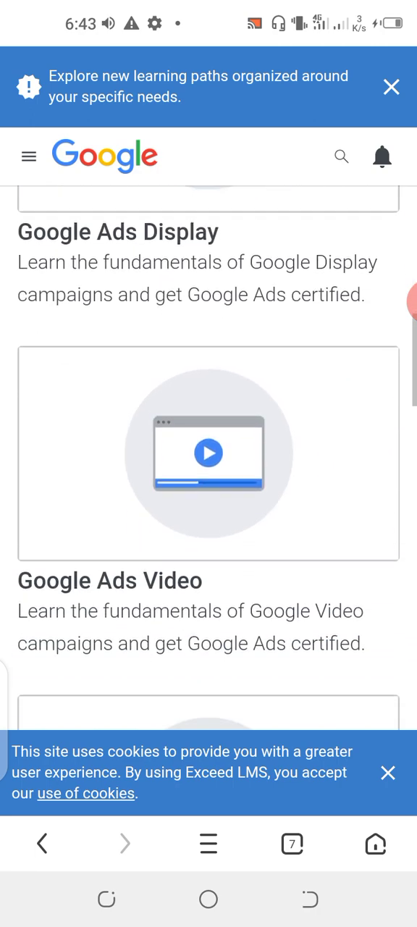
{"action": "scroll", "scroll_direction": "down", "scroll_amount": 3}
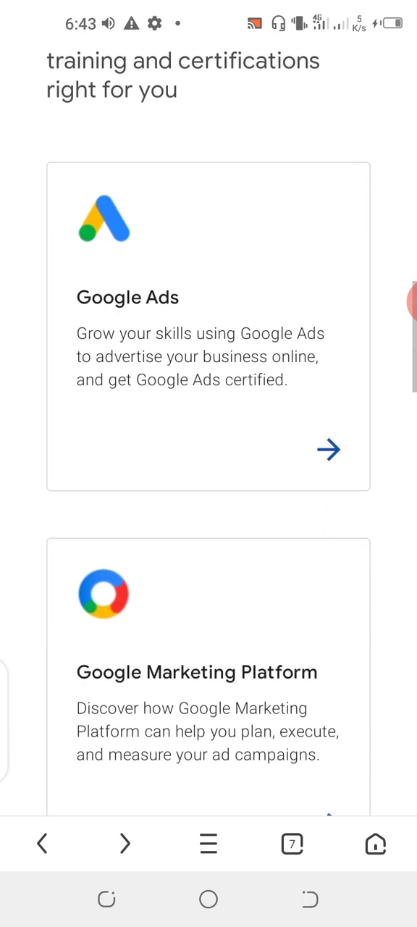
Step: Scroll the topics listing down to the Google Marketing Platform card
{"action": "scroll", "scroll_direction": "down", "scroll_amount": 3}
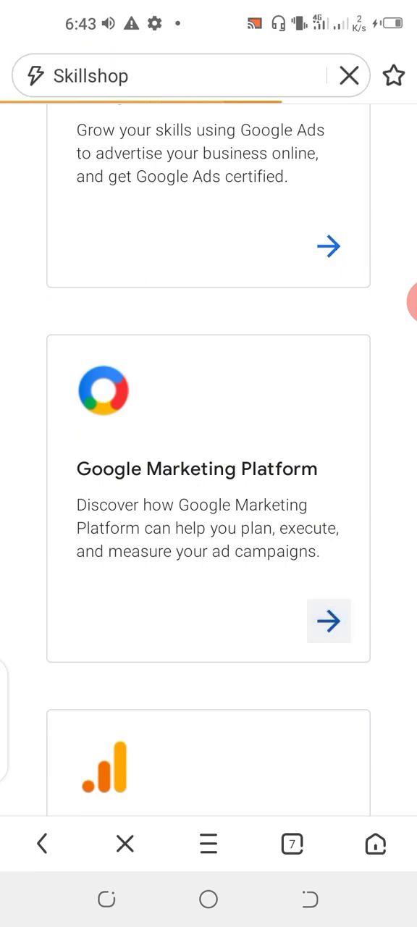
Step: Browse Certification Exams, Display & Video 360, Search Ads 360 and Campaign Manager 360 courses
{"action": "left_click", "coordinate": [329, 622]}
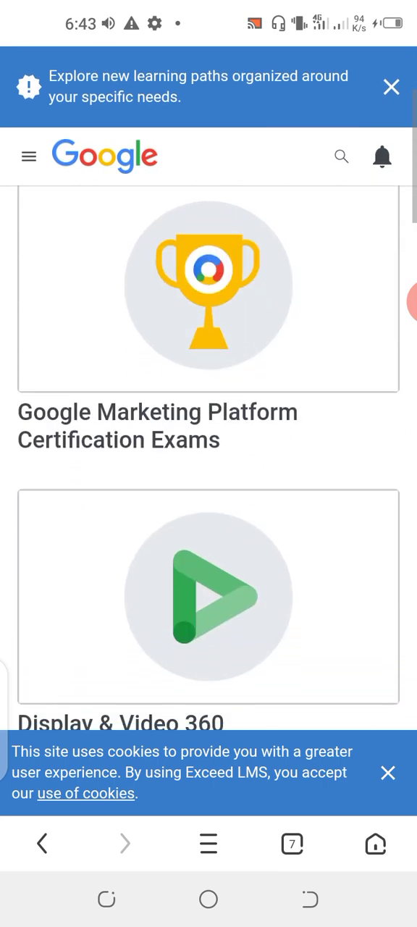
{"action": "scroll", "scroll_direction": "down", "scroll_amount": 3}
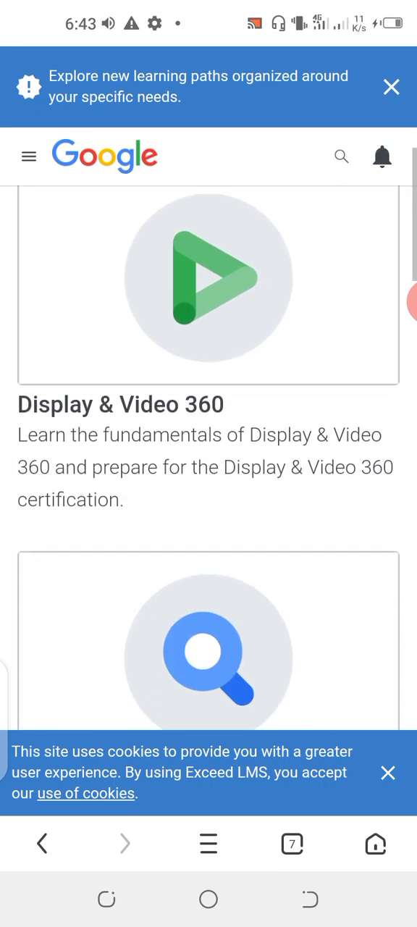
{"action": "scroll", "scroll_direction": "down", "scroll_amount": 3}
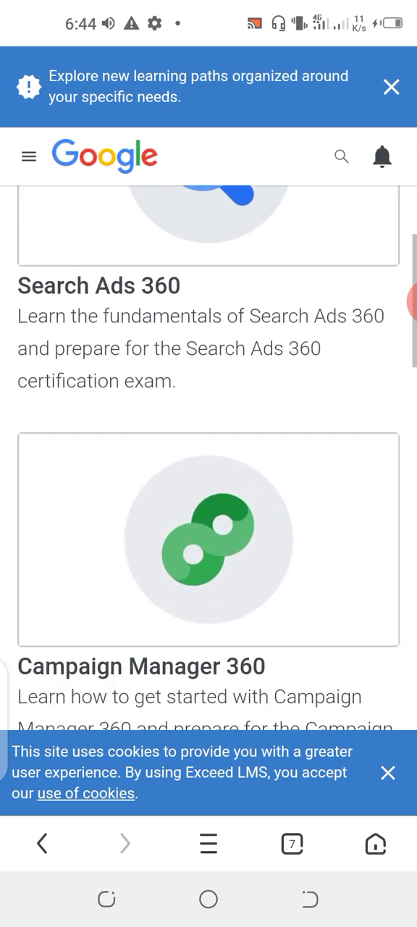
{"action": "scroll", "scroll_direction": "down", "scroll_amount": 3}
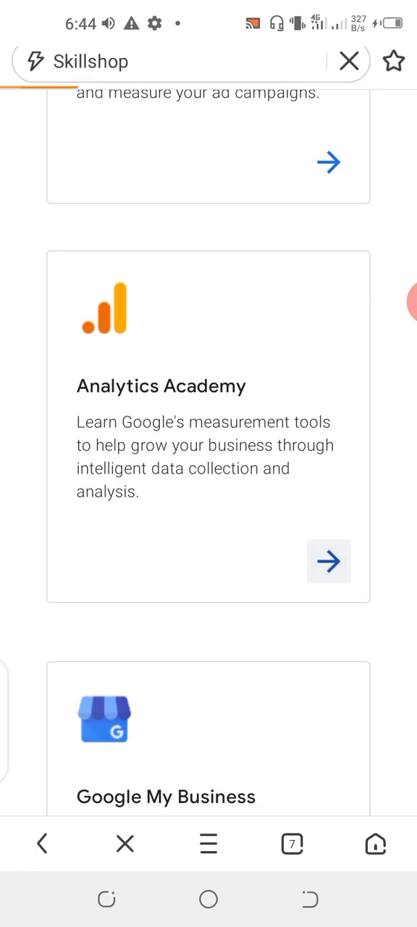
Step: Open the Analytics Academy card from the Skillshop topics listing
{"action": "left_click", "coordinate": [328, 563]}
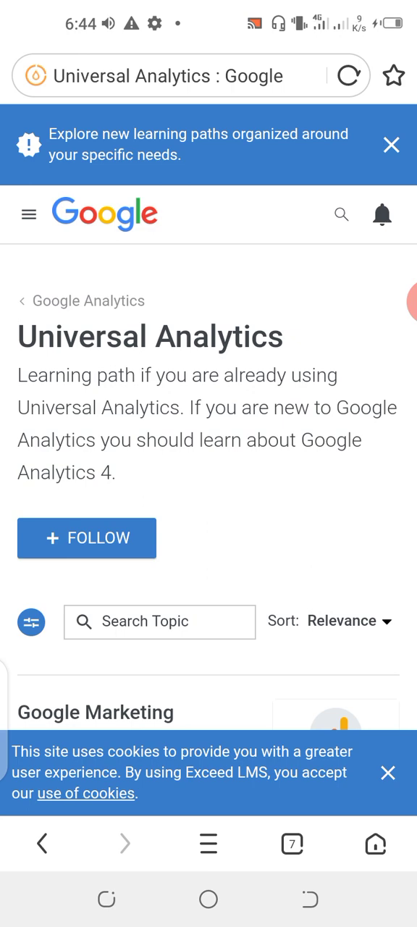
Step: Scroll past the Search Topic box to Analytics 360 Academy and Individual Qualification courses
{"action": "scroll", "scroll_direction": "down", "scroll_amount": 3}
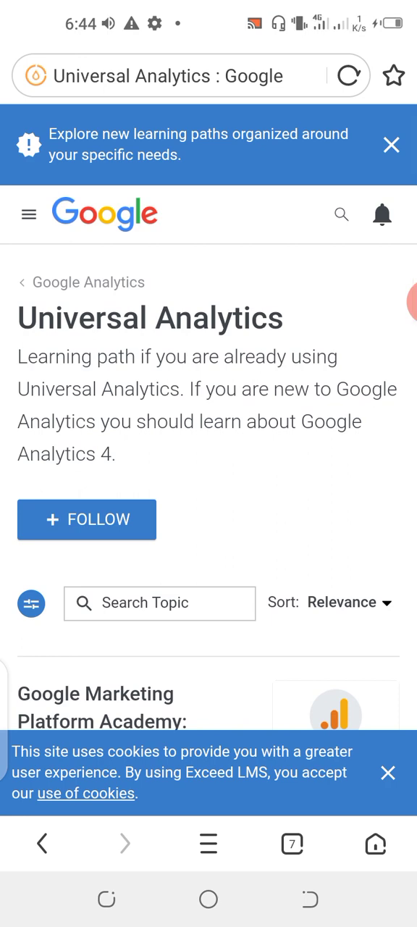
{"action": "scroll", "scroll_direction": "down", "scroll_amount": 3}
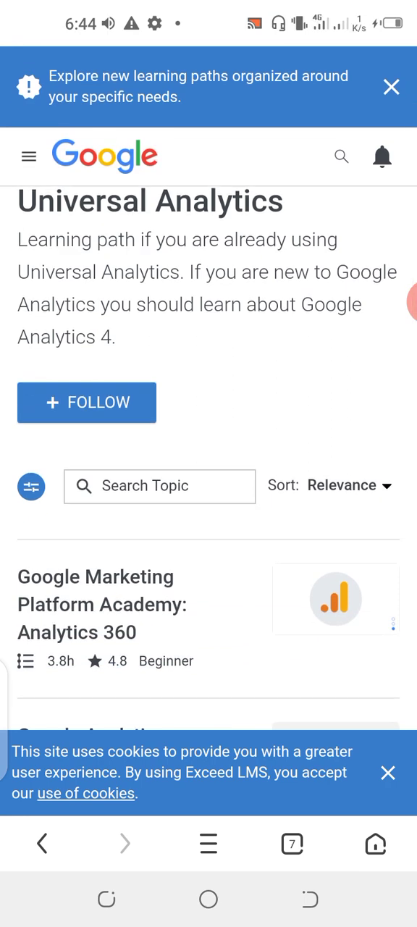
{"action": "scroll", "scroll_direction": "down", "scroll_amount": 3}
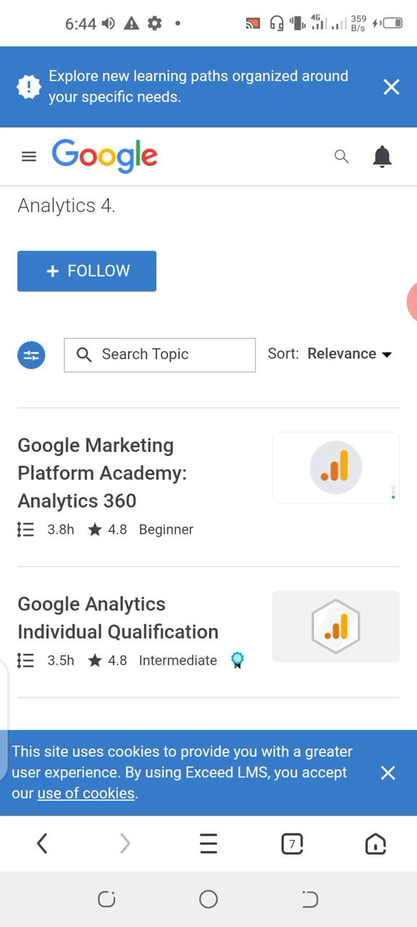